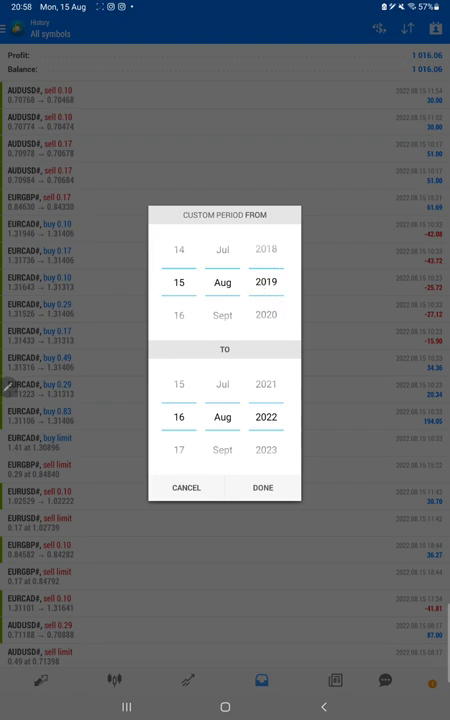
- Apply the custom 15 Aug 2019–16 Aug 2022 history period and review the listed trades
click(262, 488)
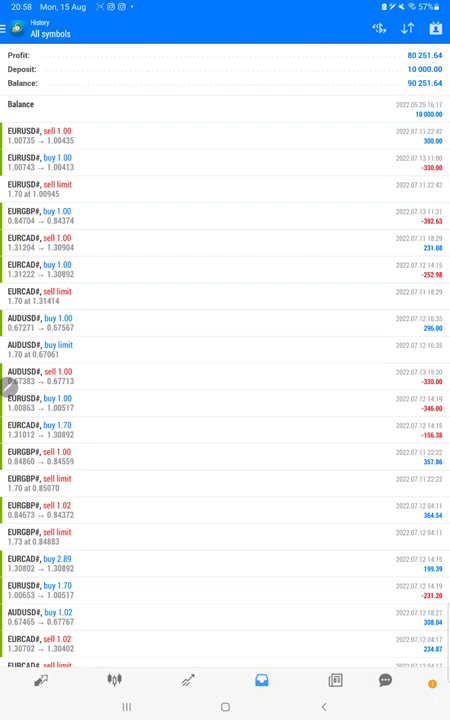
scroll(down, 3)
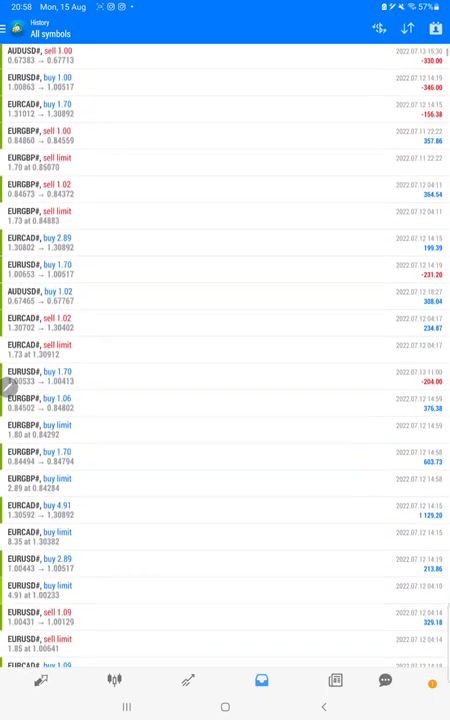
scroll(down, 3)
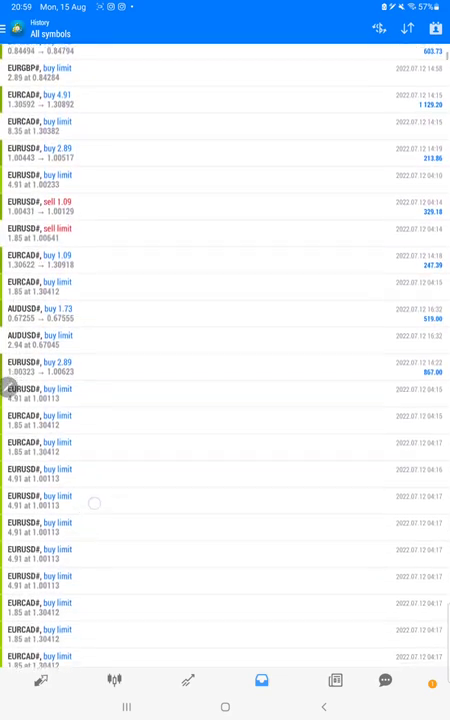
scroll(down, 3)
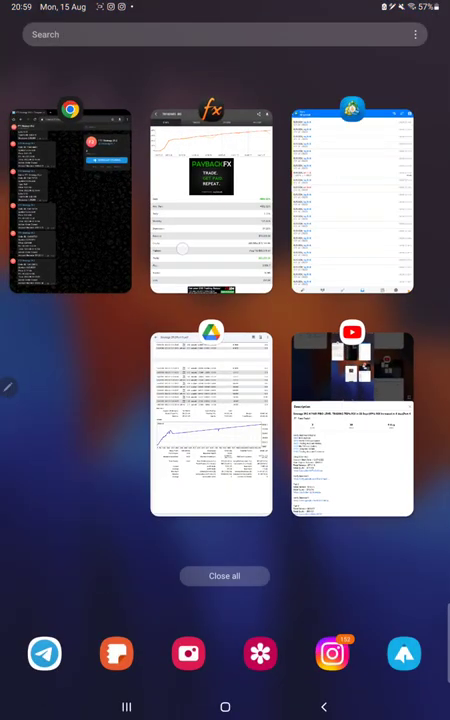
- Review the Myfxbook account's +802.52% gain stats, then its open trades and closed trade history
click(212, 200)
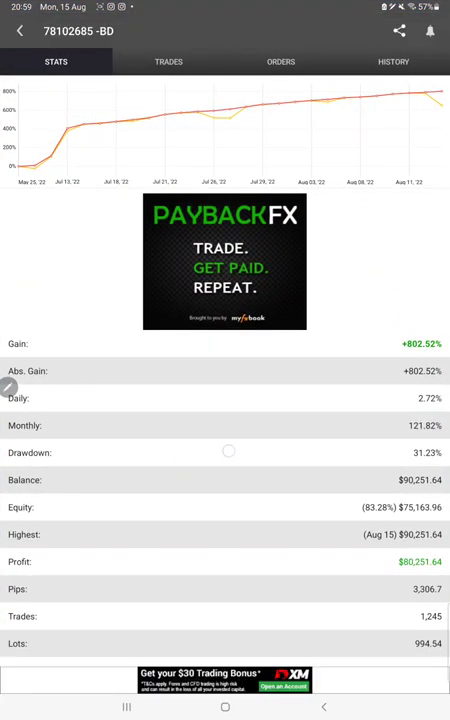
scroll(down, 3)
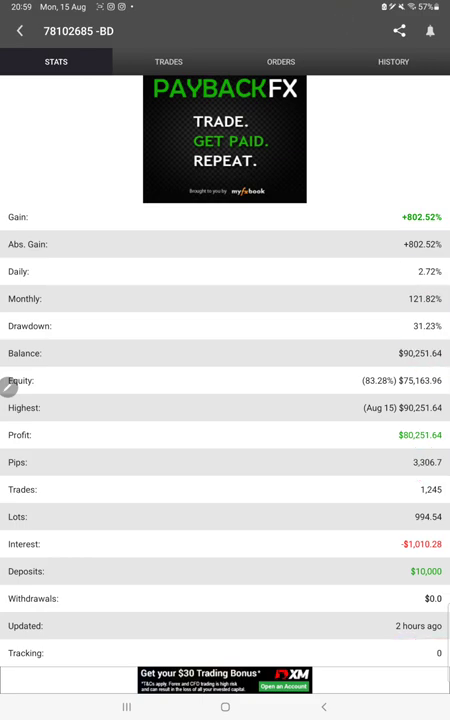
click(168, 60)
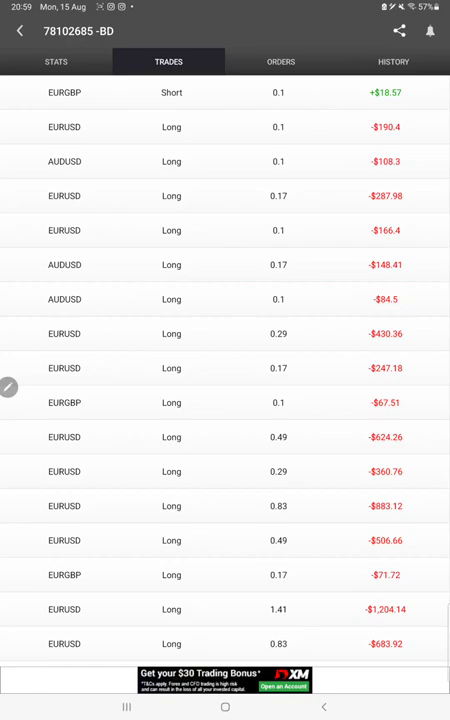
click(392, 60)
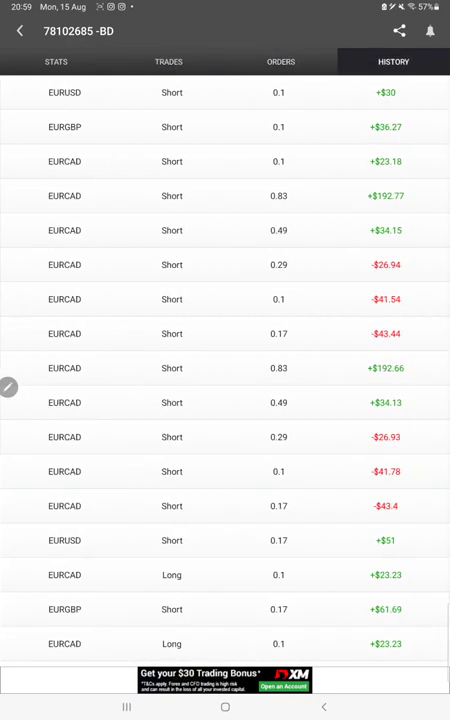
scroll(up, 3)
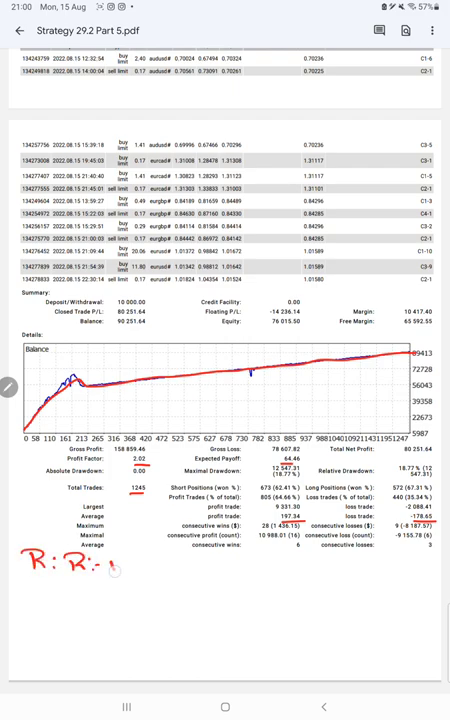
- Handwrite risk-reward 1:1.10, accuracy 64% and a 17:1 figure onto the strategy report
text(1:1.10)
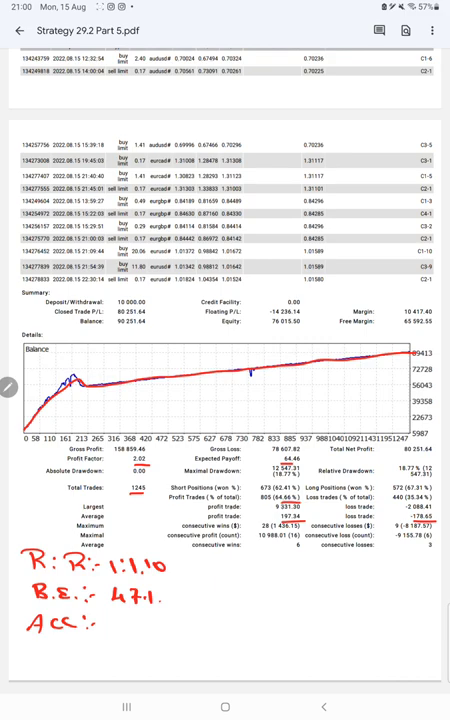
text(6L)
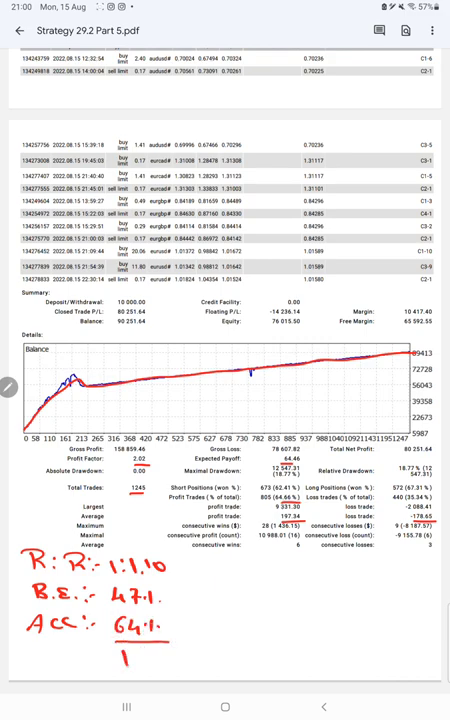
text(17.1.9)
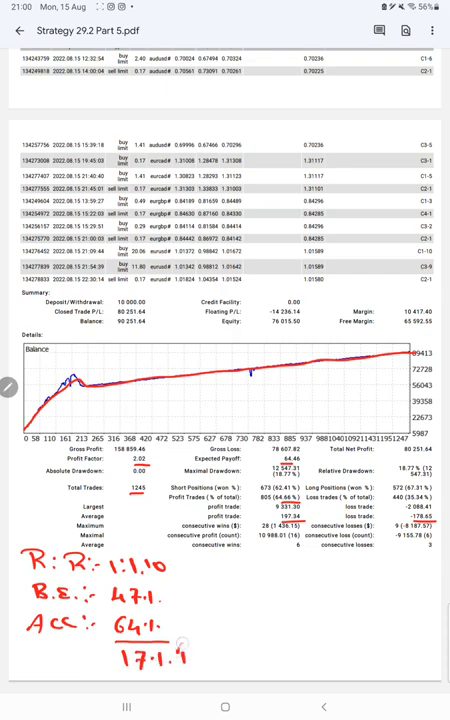